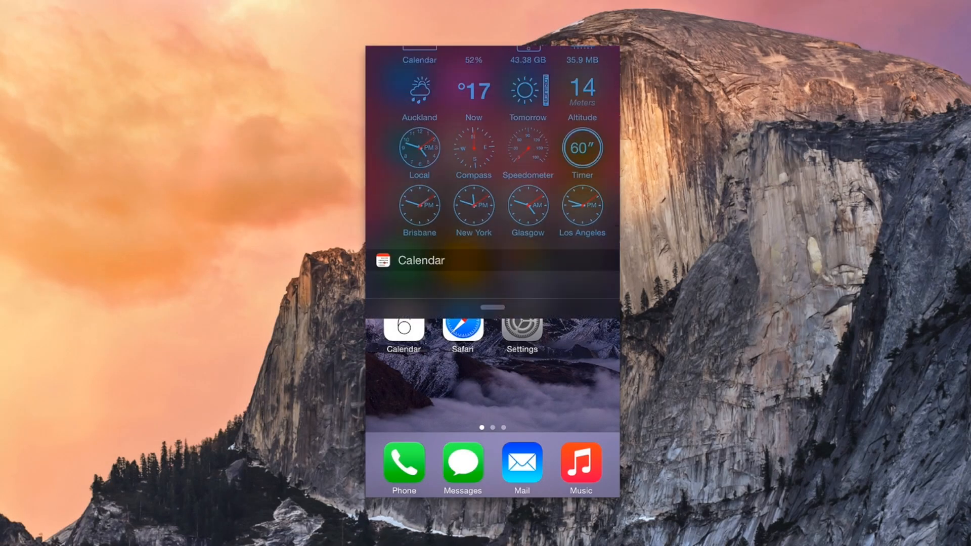
- Dismiss the Today view to return to the home screen page with the Widgets folder
scroll("down", 3)
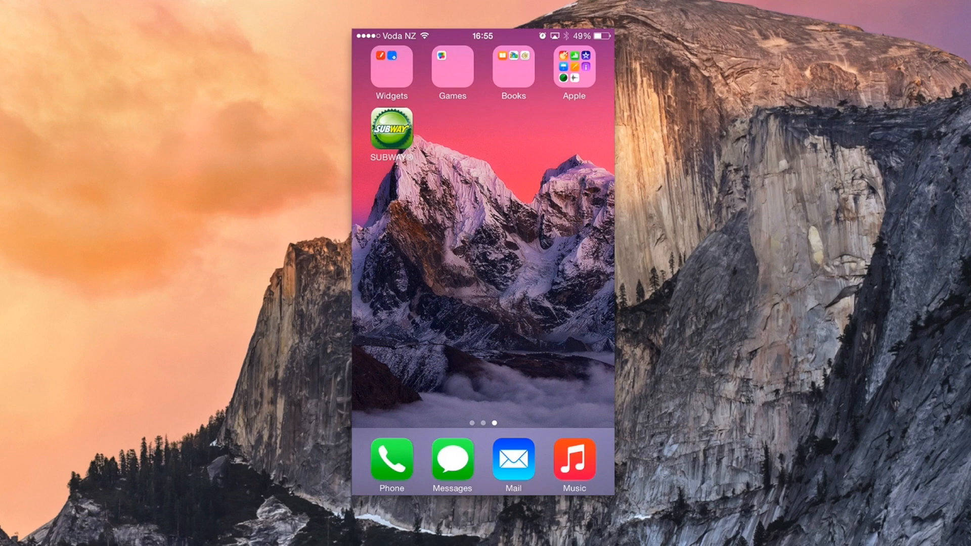
- Launch the Vidgets app from the Widgets folder on the home screen
left_click(391, 64)
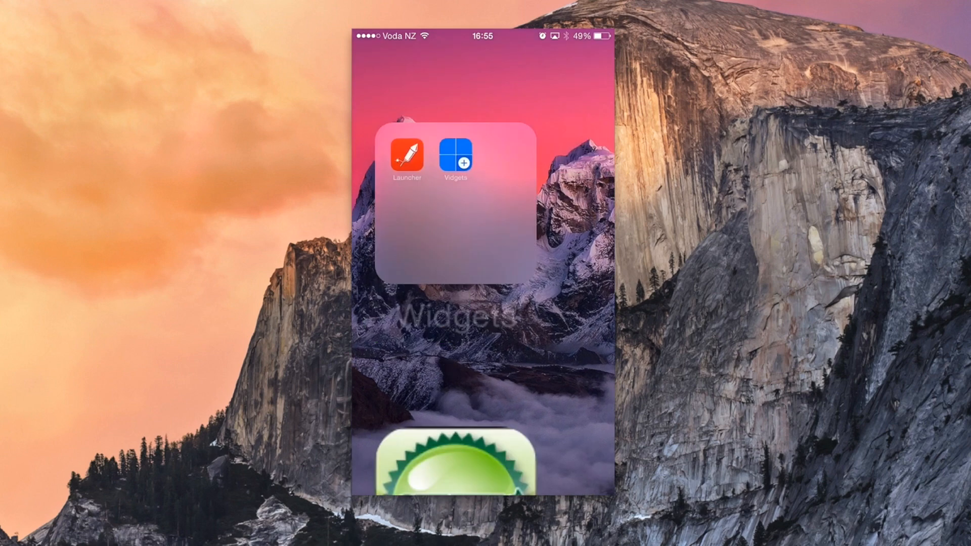
left_click(455, 160)
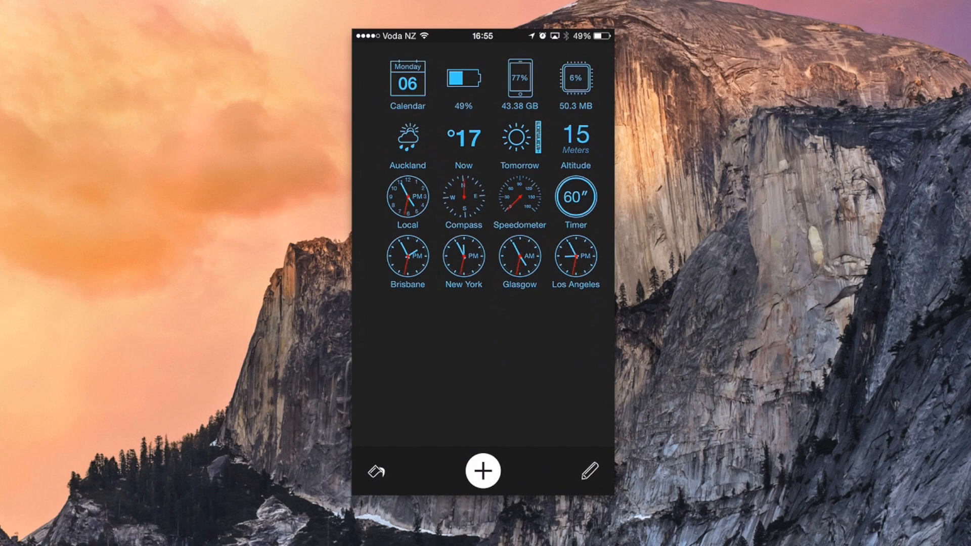
- Enter widget edit mode and bring up the Timer widget's settings sheet
left_click(589, 471)
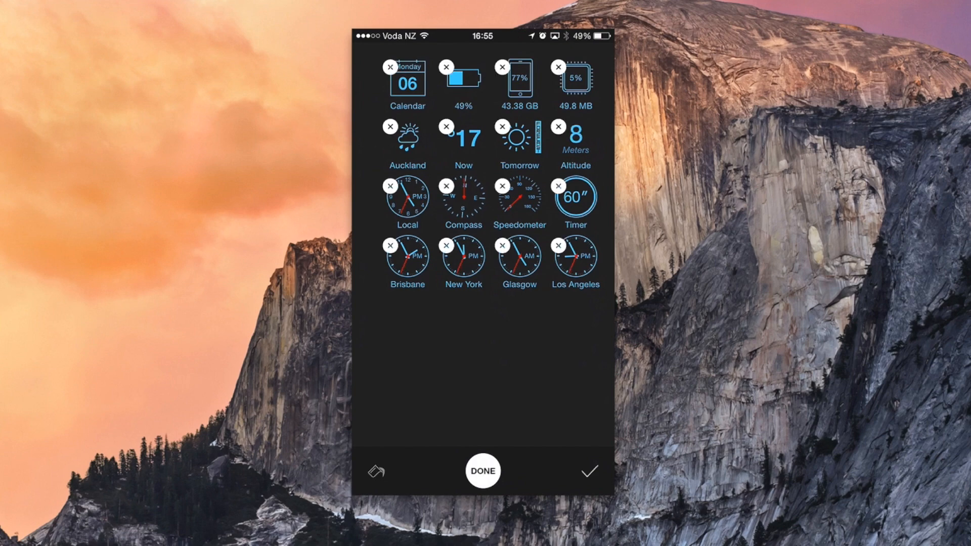
left_click_drag(406, 81, 463, 81)
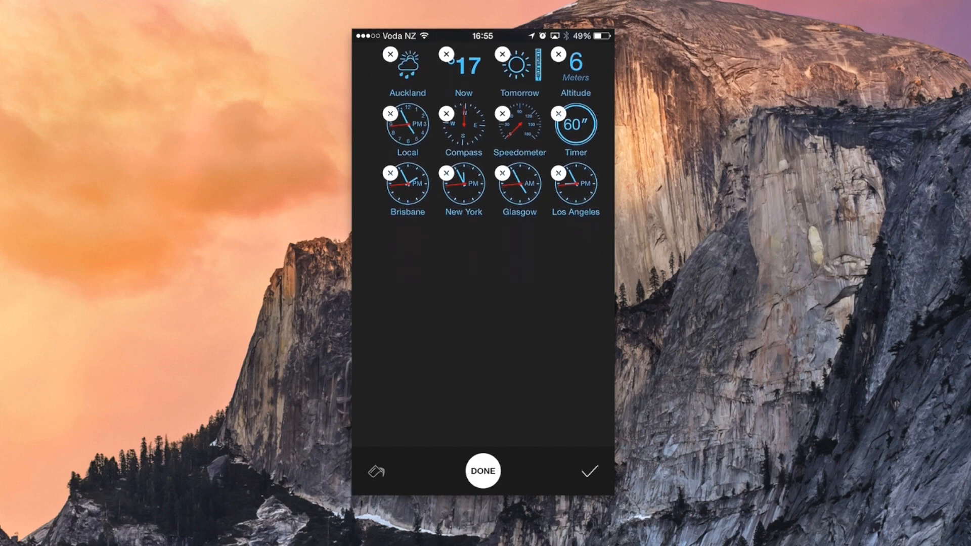
left_click(407, 68)
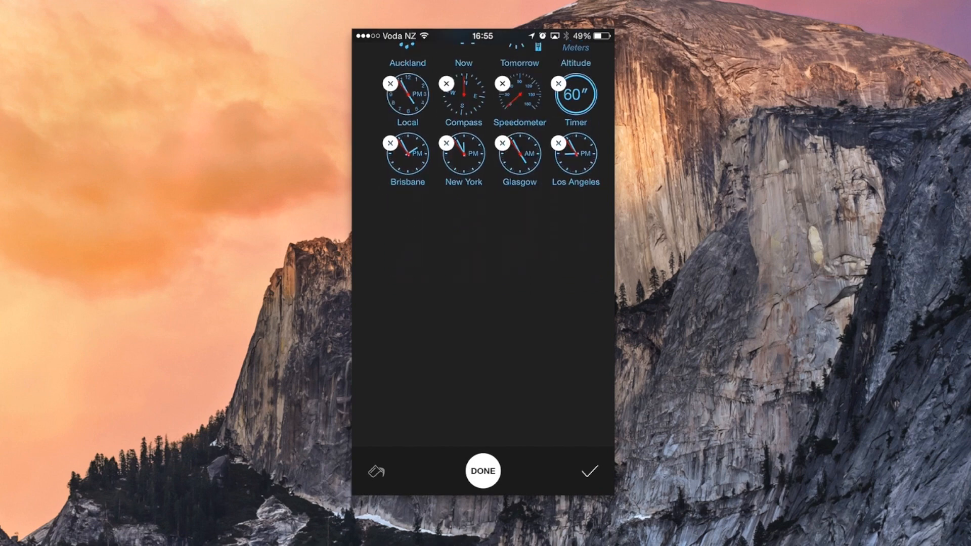
left_click(574, 96)
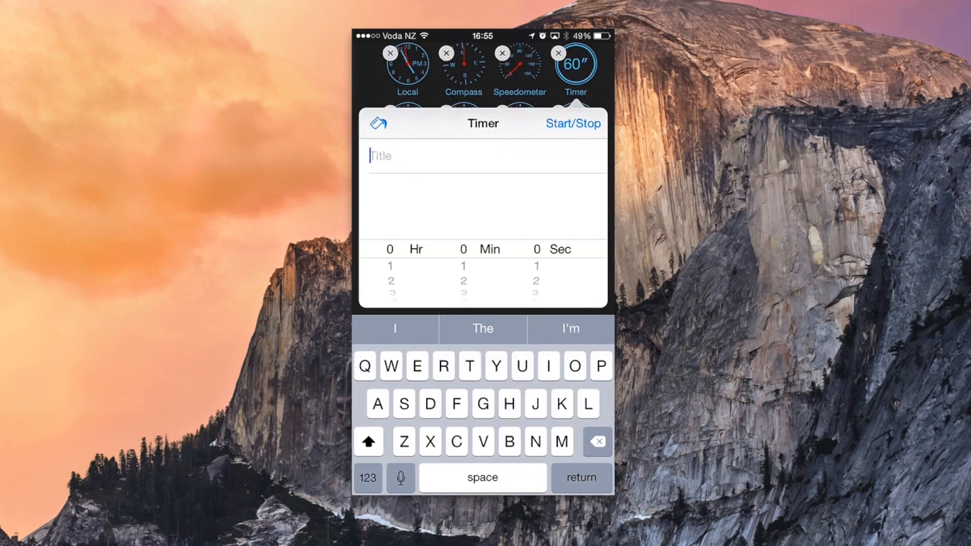
- Title the timer 'Timer' and finish editing to return to the normal widget grid
type("Timer")
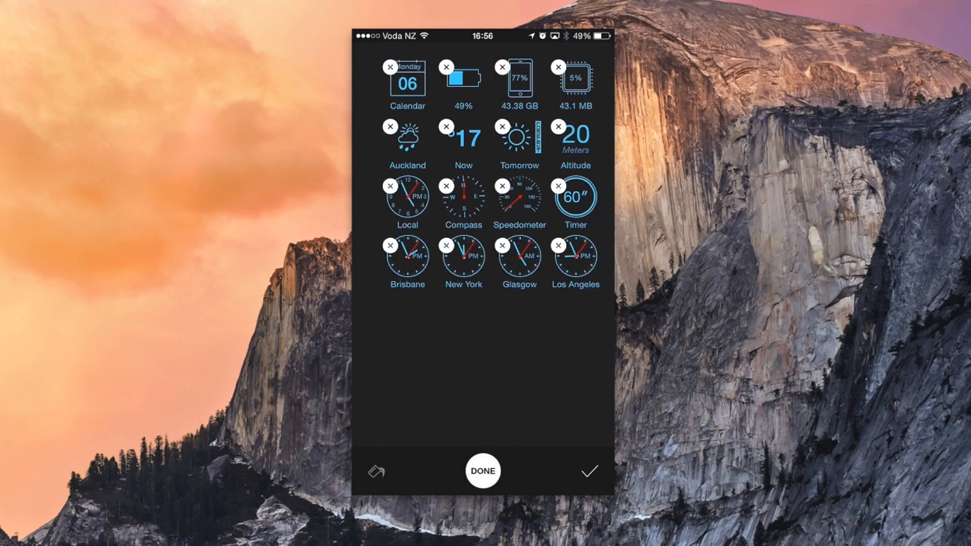
left_click(482, 471)
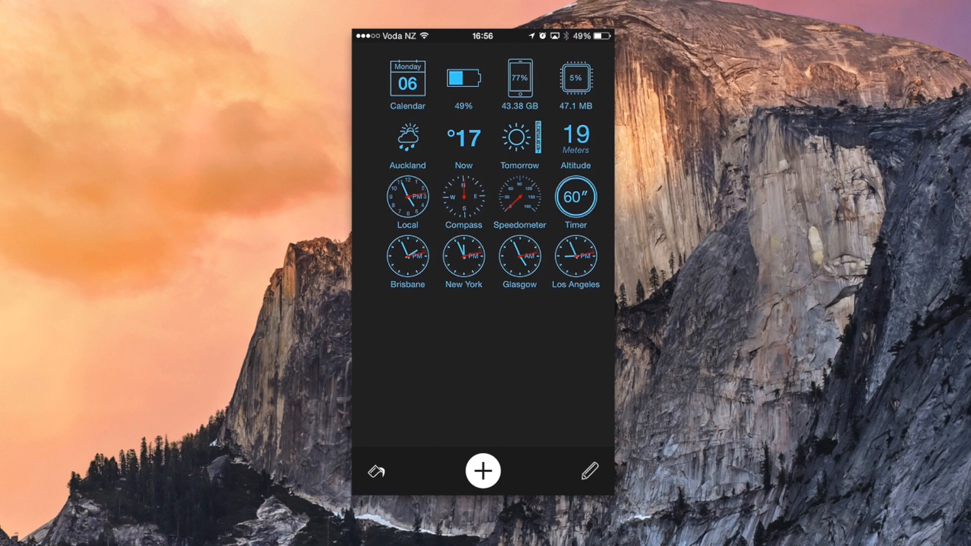
- Browse the Add Widget catalog and go to the Request Widget page
left_click(483, 471)
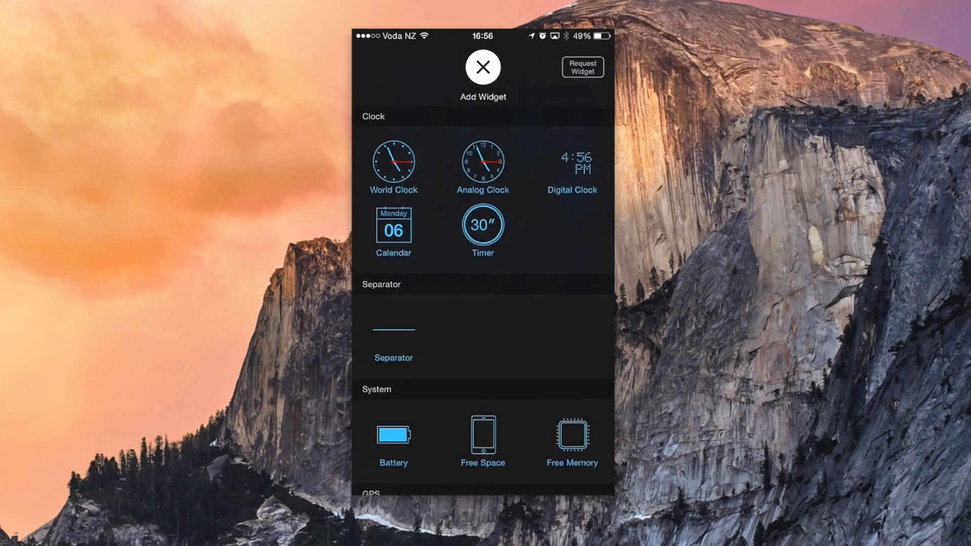
scroll("down", 3)
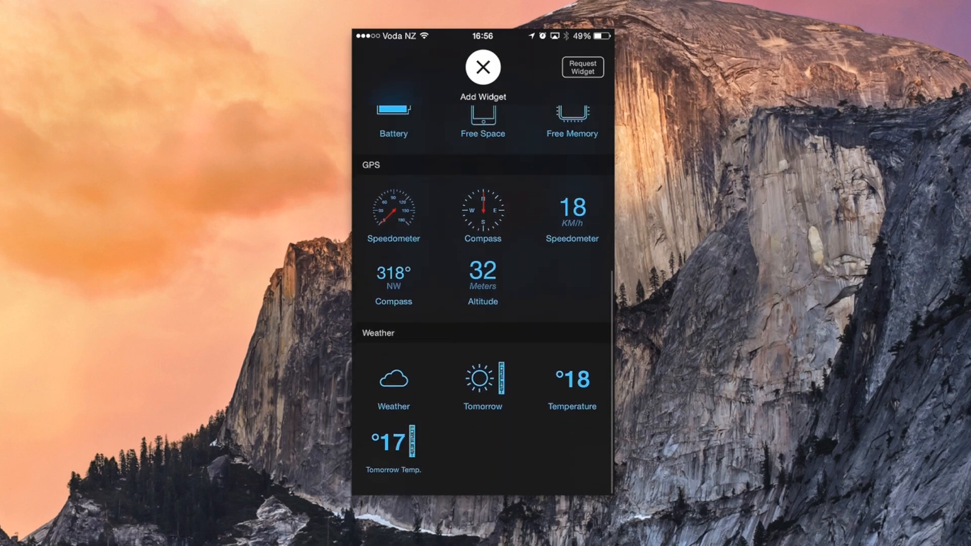
scroll("down", 3)
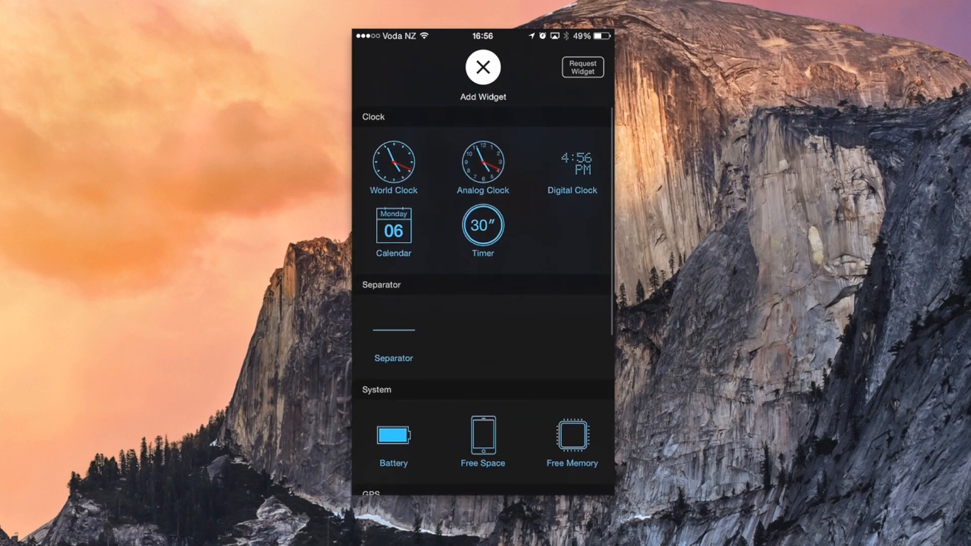
left_click(581, 67)
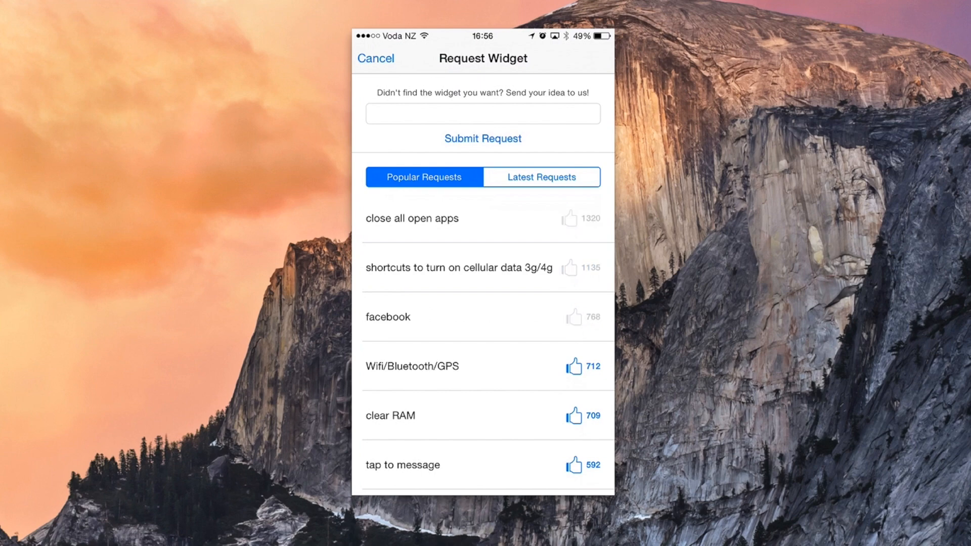
- Start a widget request, then cancel it without submitting
left_click(482, 114)
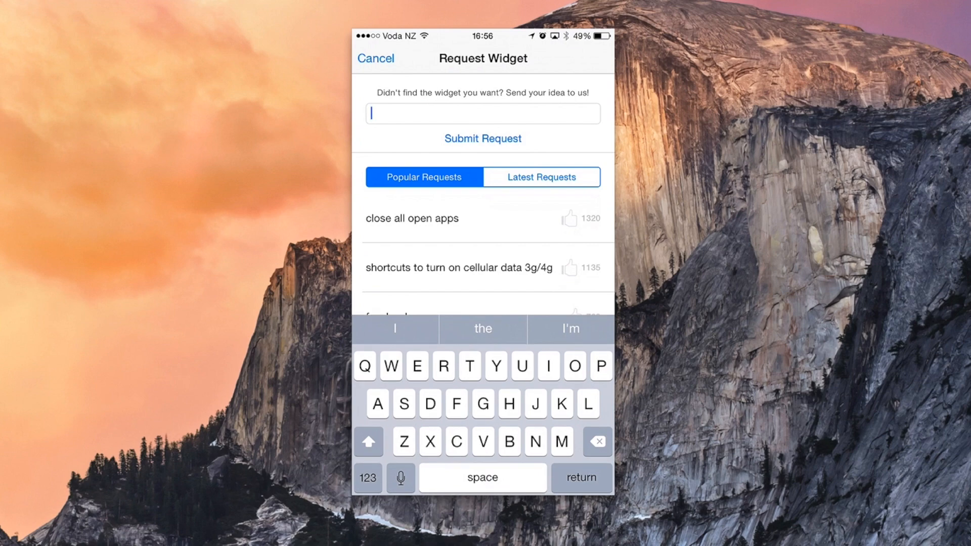
left_click(374, 58)
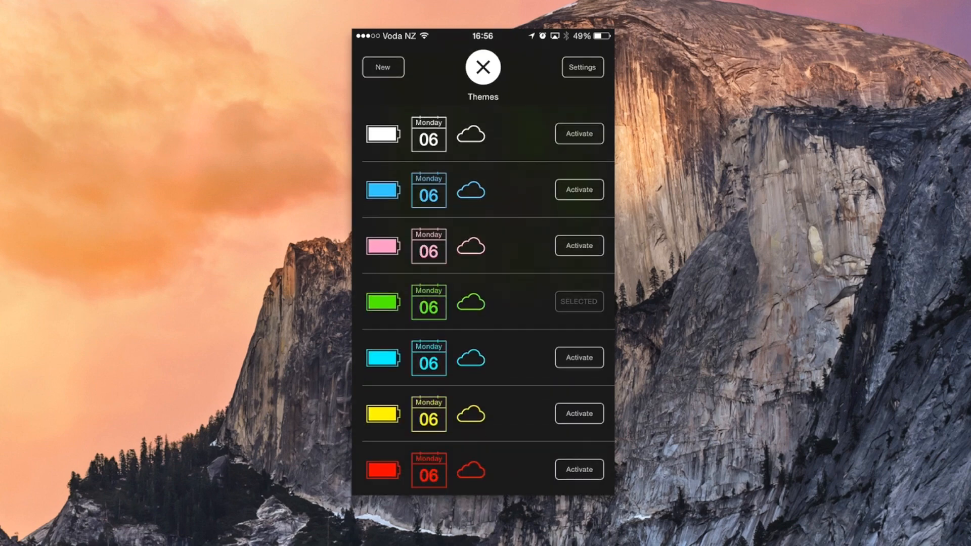
- Close the Themes page before showing the widgets live in the Today view
left_click(482, 67)
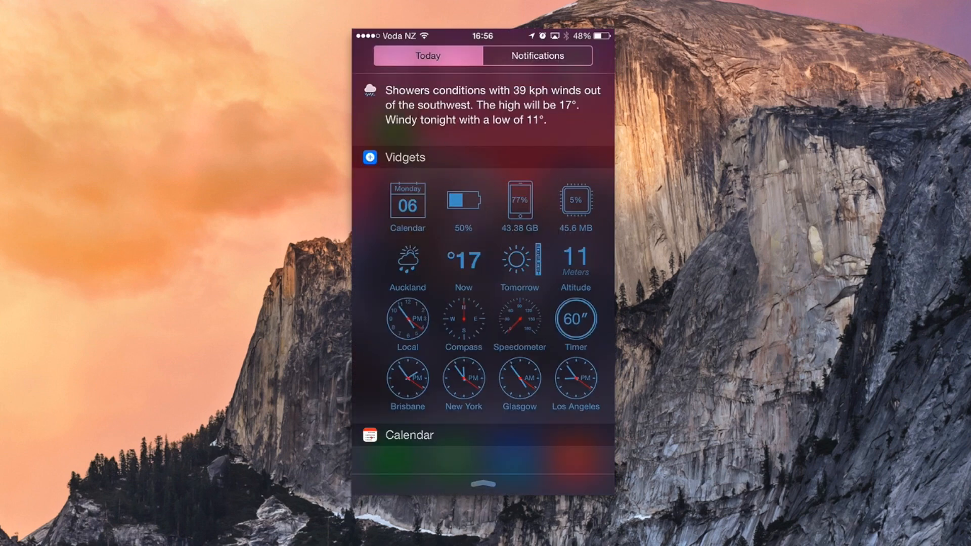
scroll("down", 3)
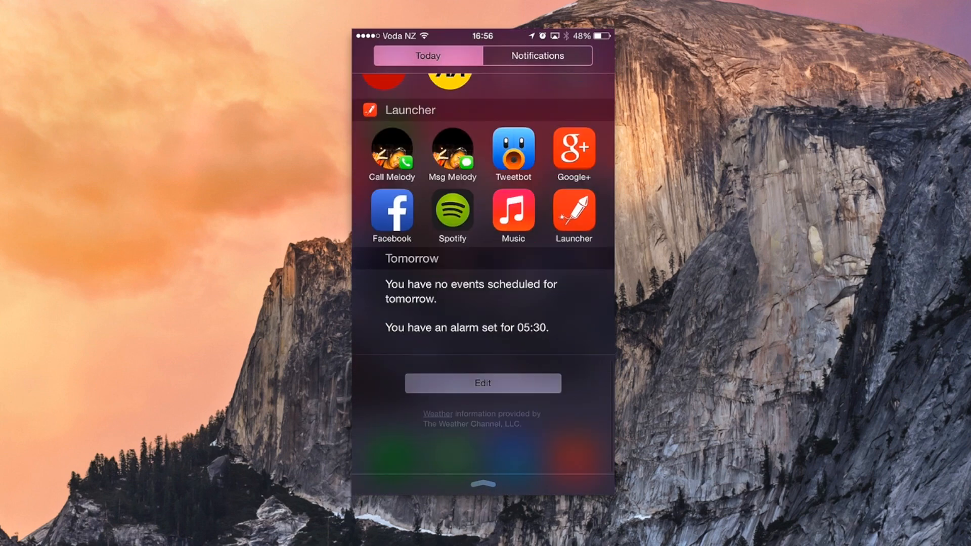
left_click(481, 383)
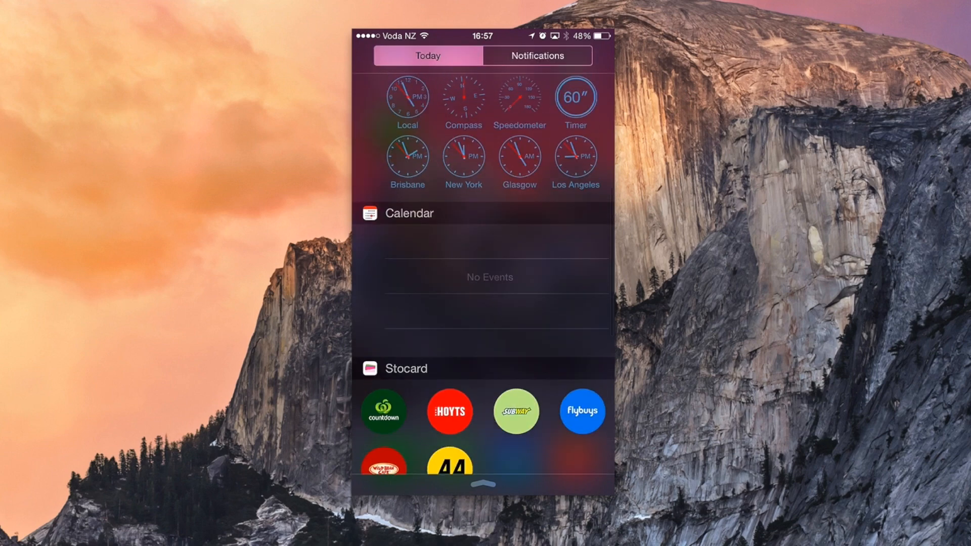
scroll("down", 3)
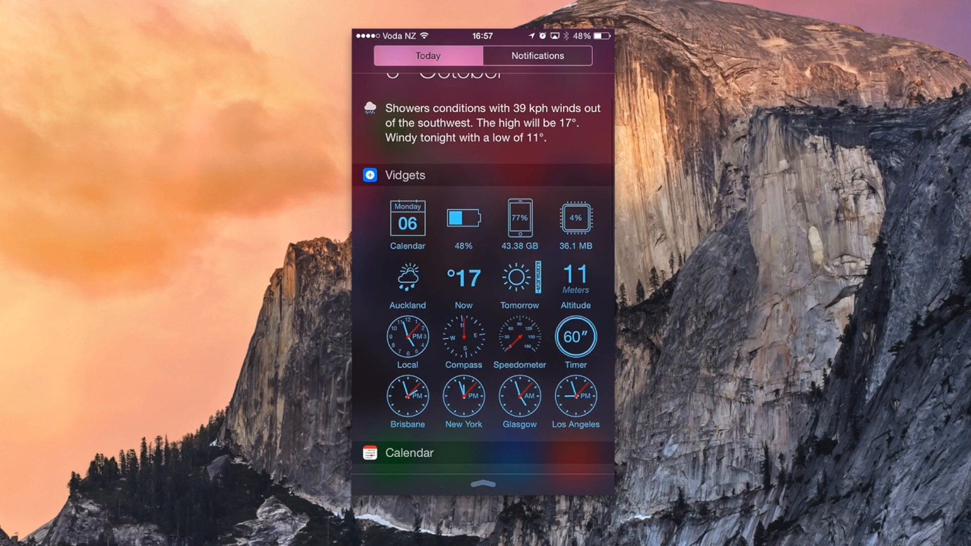
scroll("up", 3)
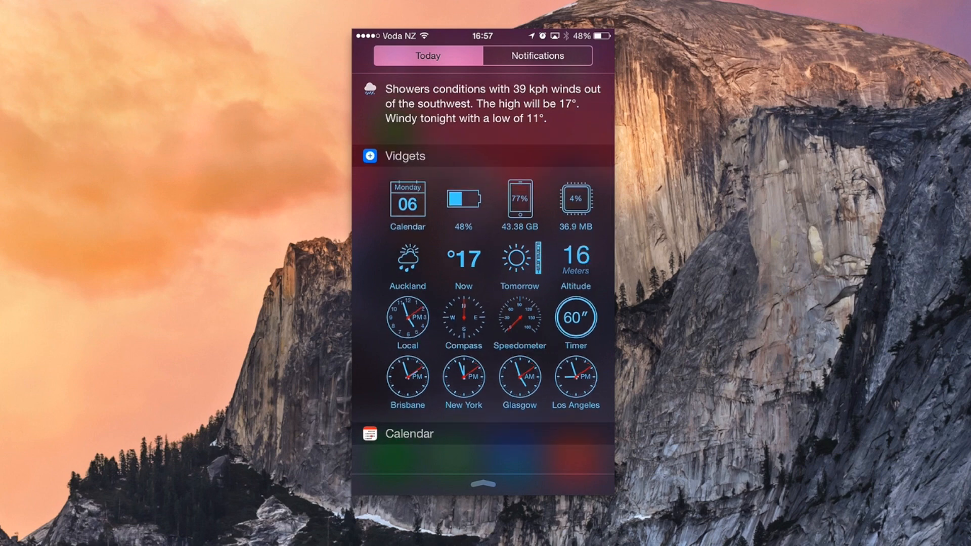